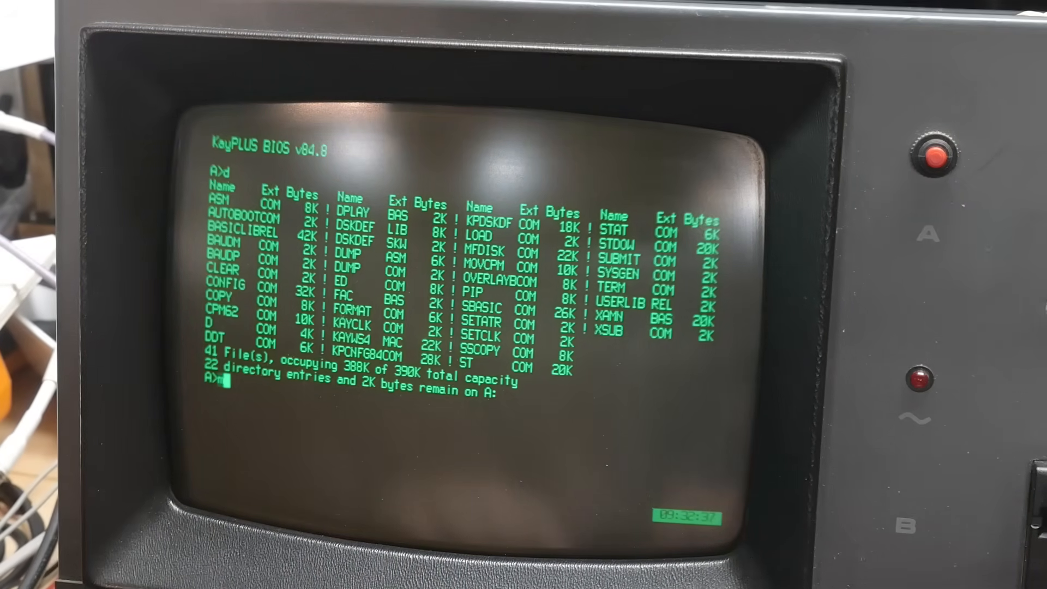
text(mfdis)
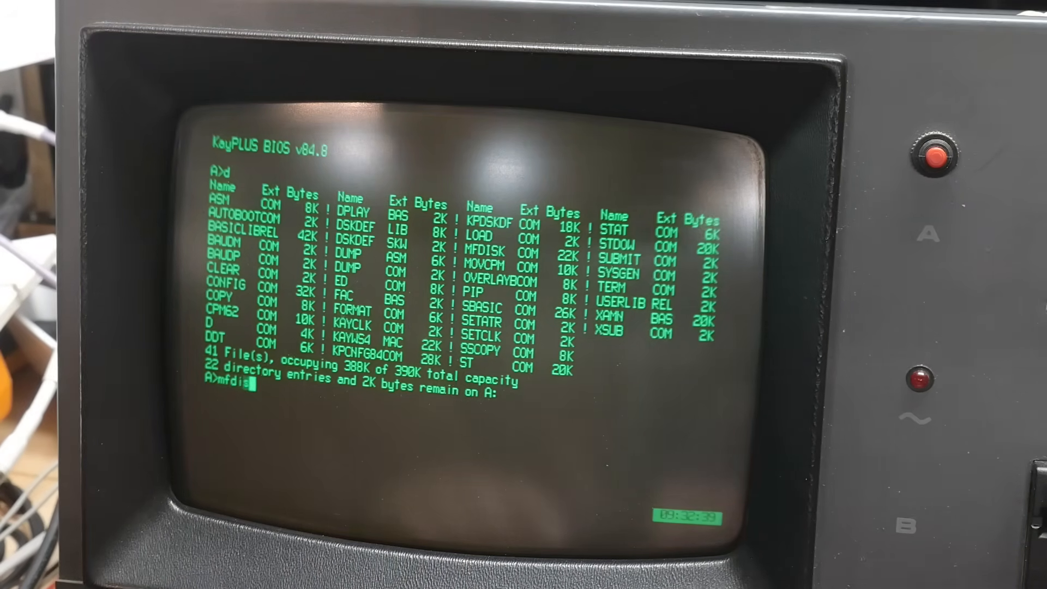
text(k)
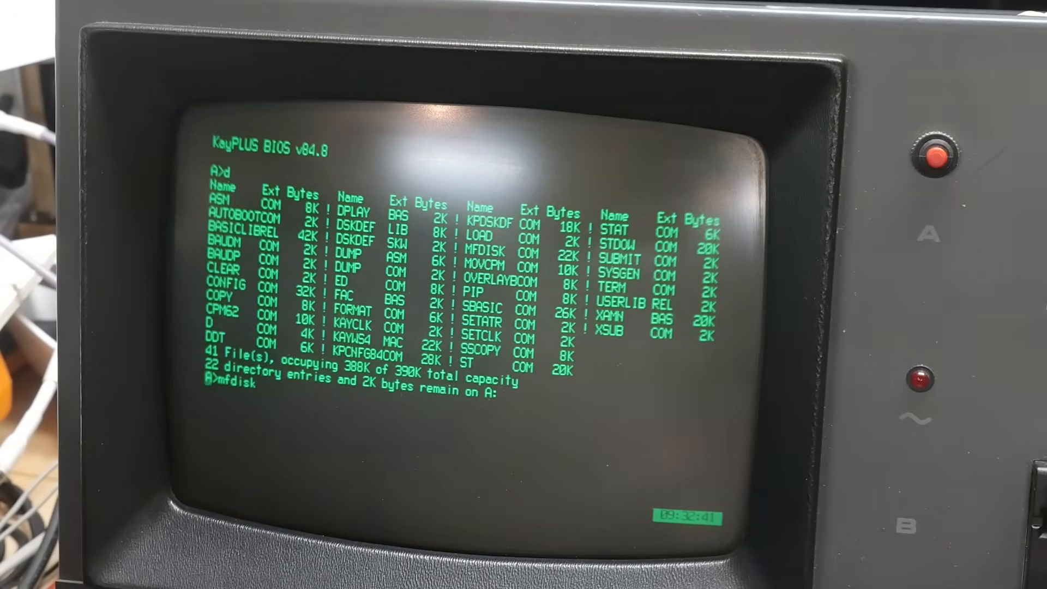